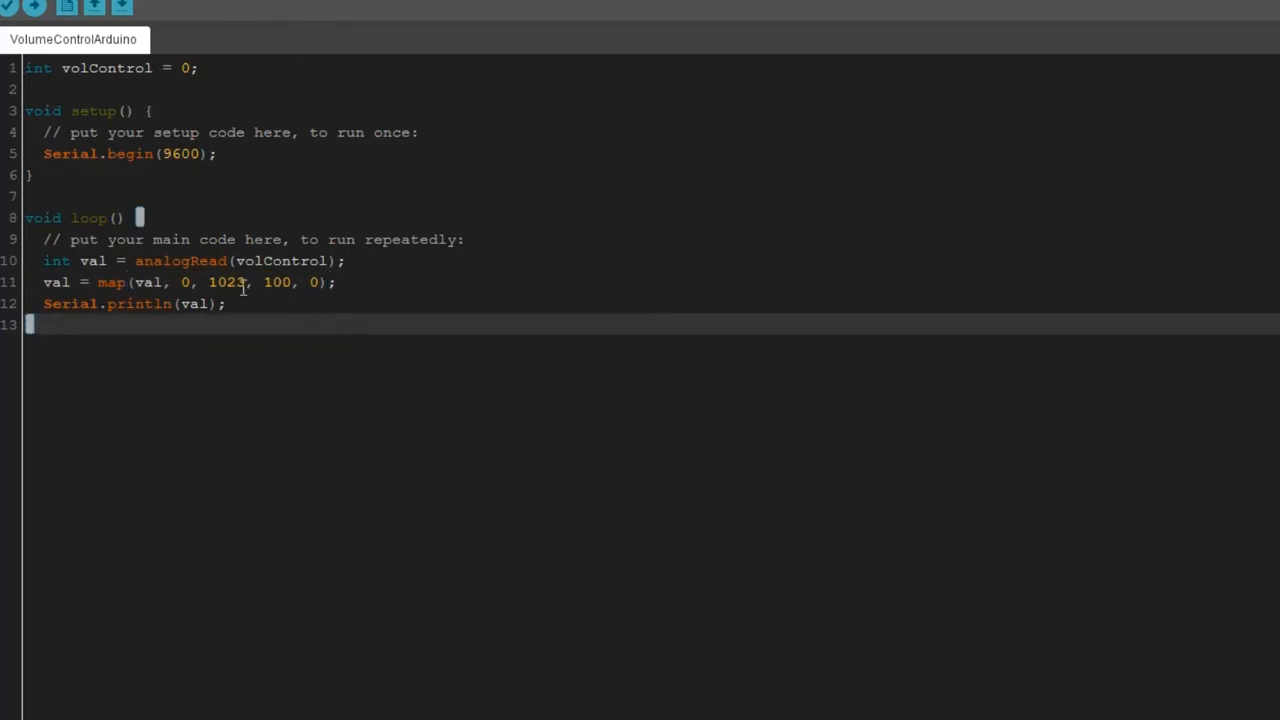
# Review the Arduino sketch mapping analogRead to 100–0 and printing it over serial
pyautogui.doubleClick(184, 282)
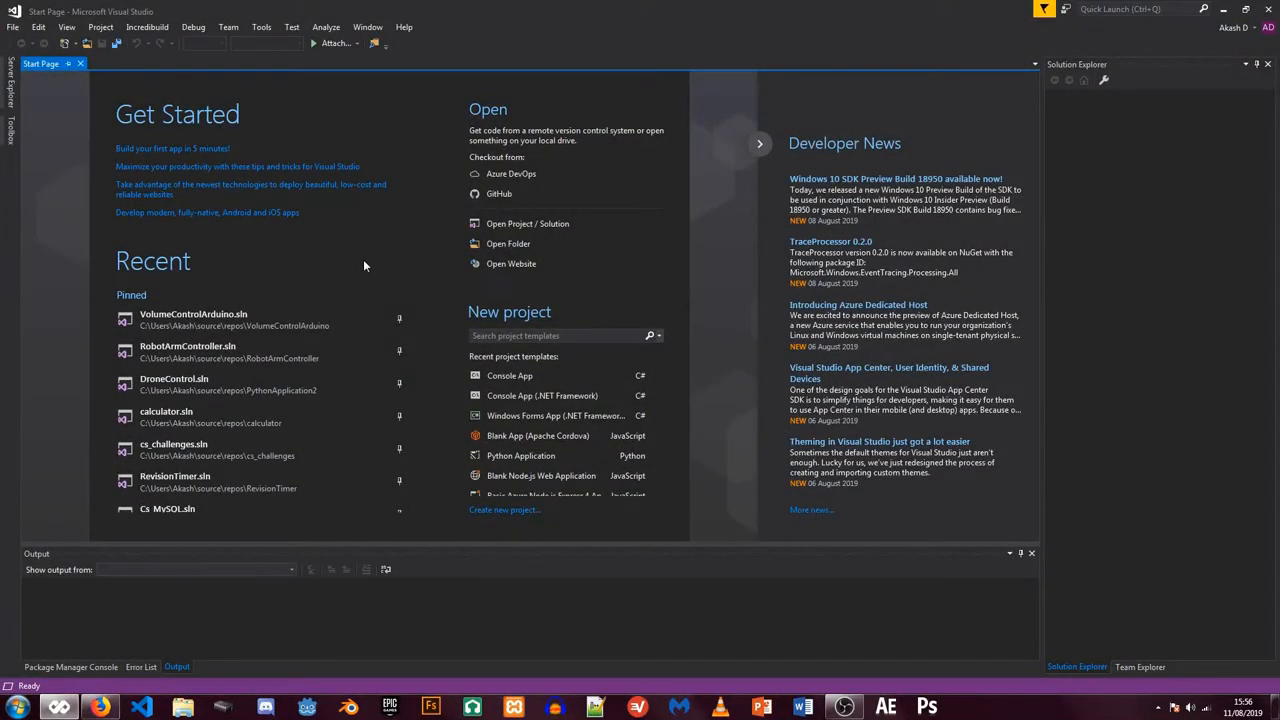
# Open the VolumeControlArduino solution and add sp.PortName = "COM4"; after the BaudRate line
pyautogui.click(192, 318)
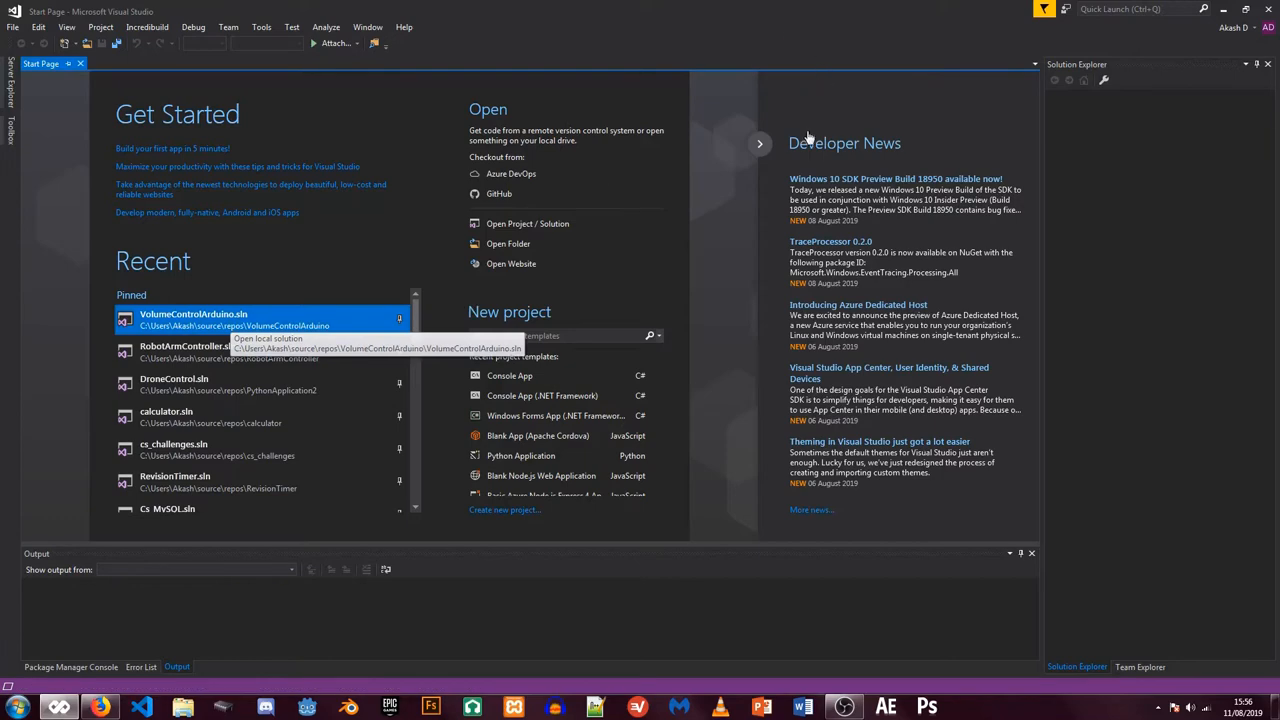
pyautogui.doubleClick(192, 320)
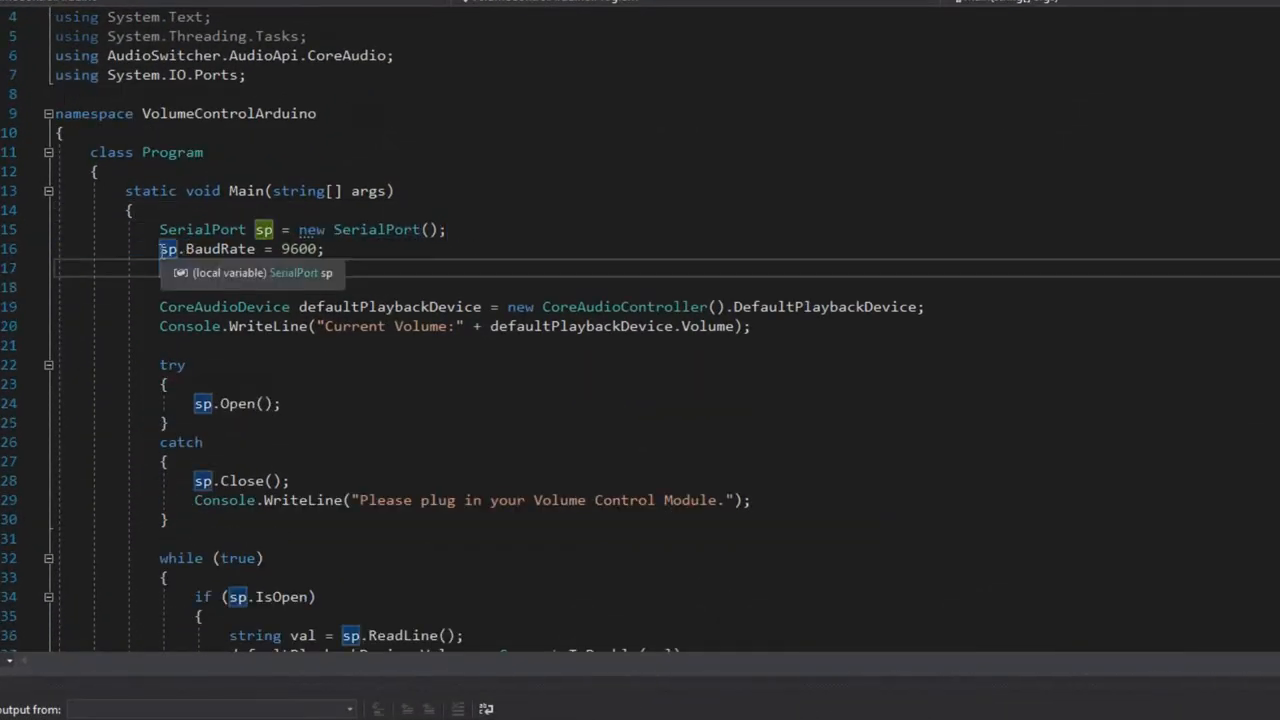
pyautogui.write('sp.PortName = "COM4";')
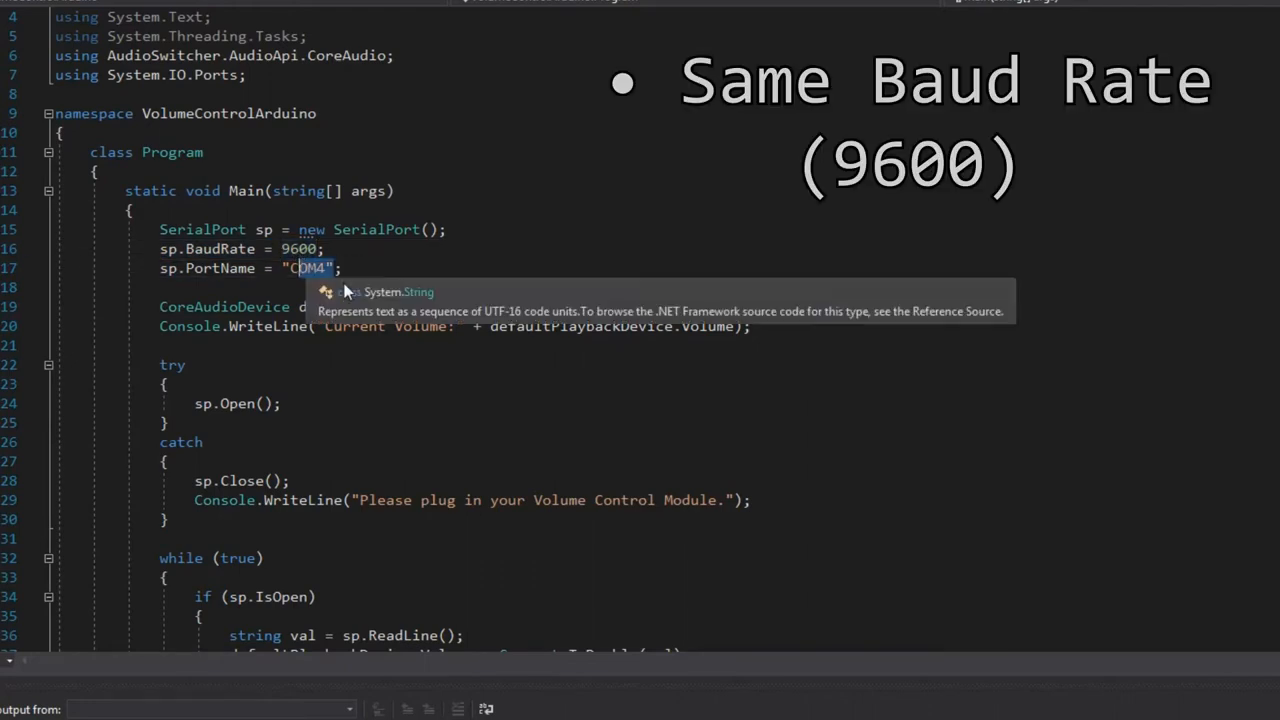
# Comment out the sp.Close() call in the catch block
pyautogui.scroll(-3)
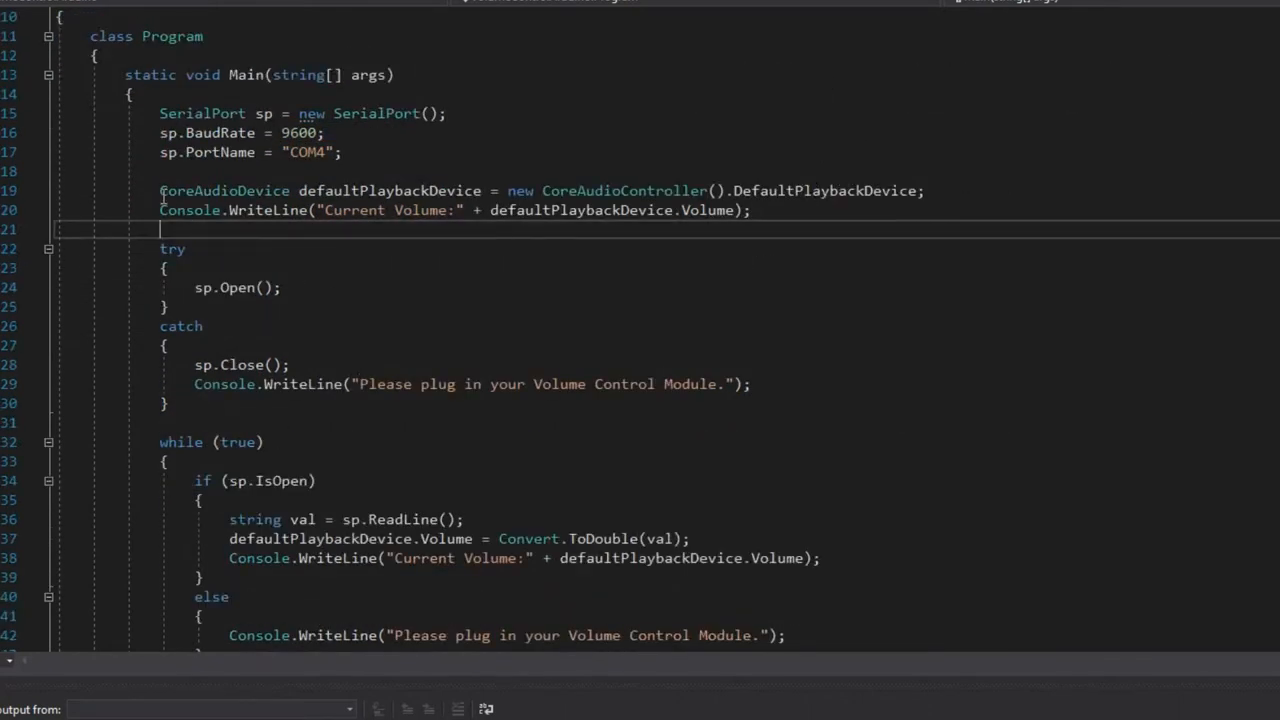
pyautogui.moveTo(160, 192); pyautogui.dragTo(548, 192)
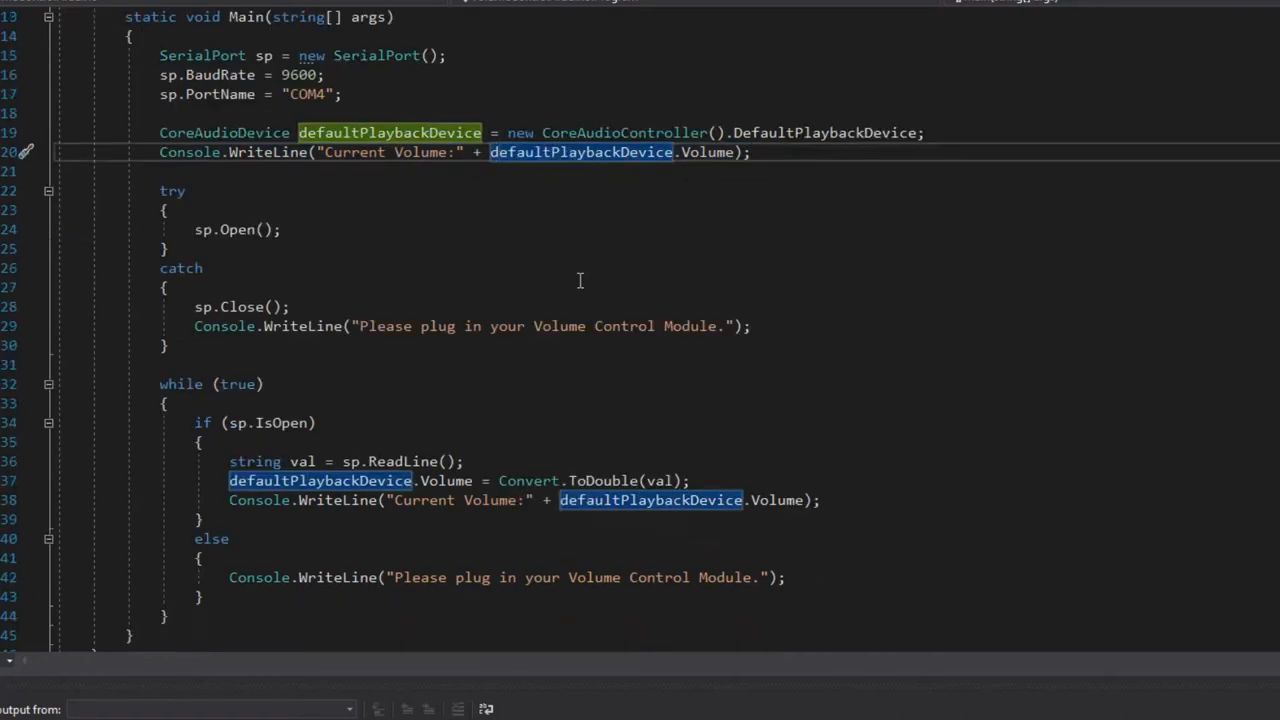
pyautogui.scroll(-3)
pyautogui.write('//')
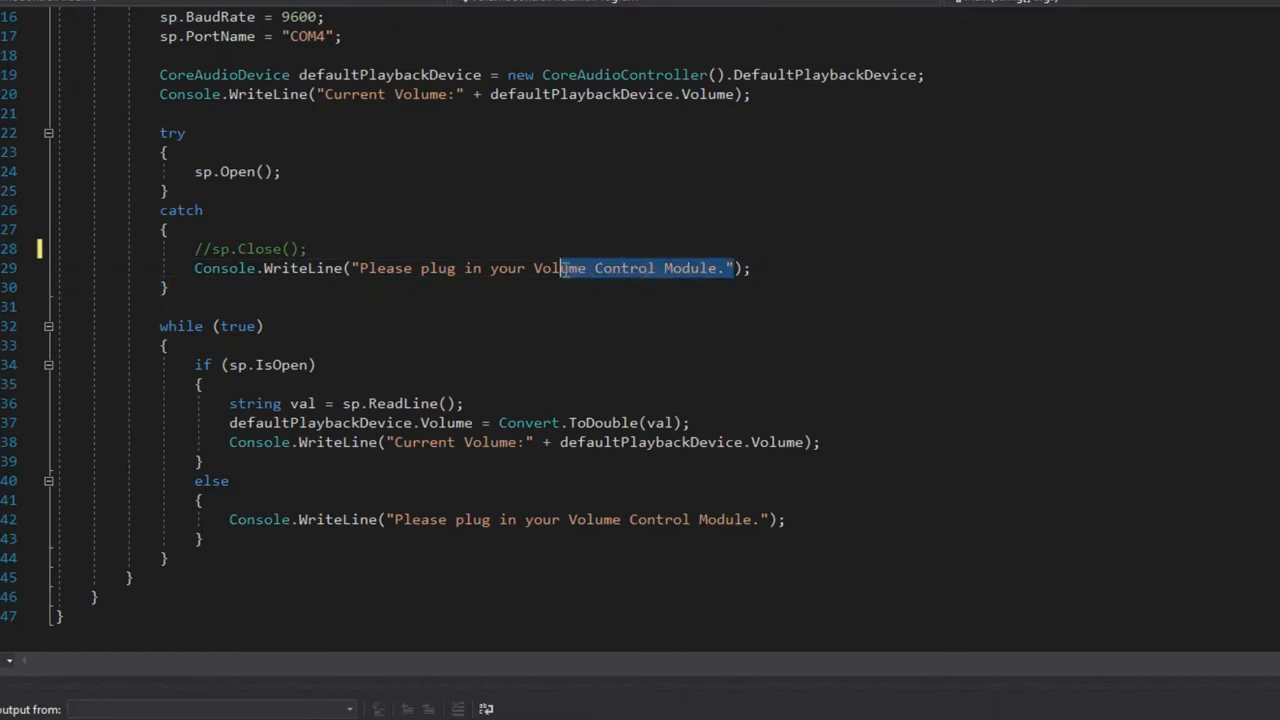
pyautogui.click(670, 306)
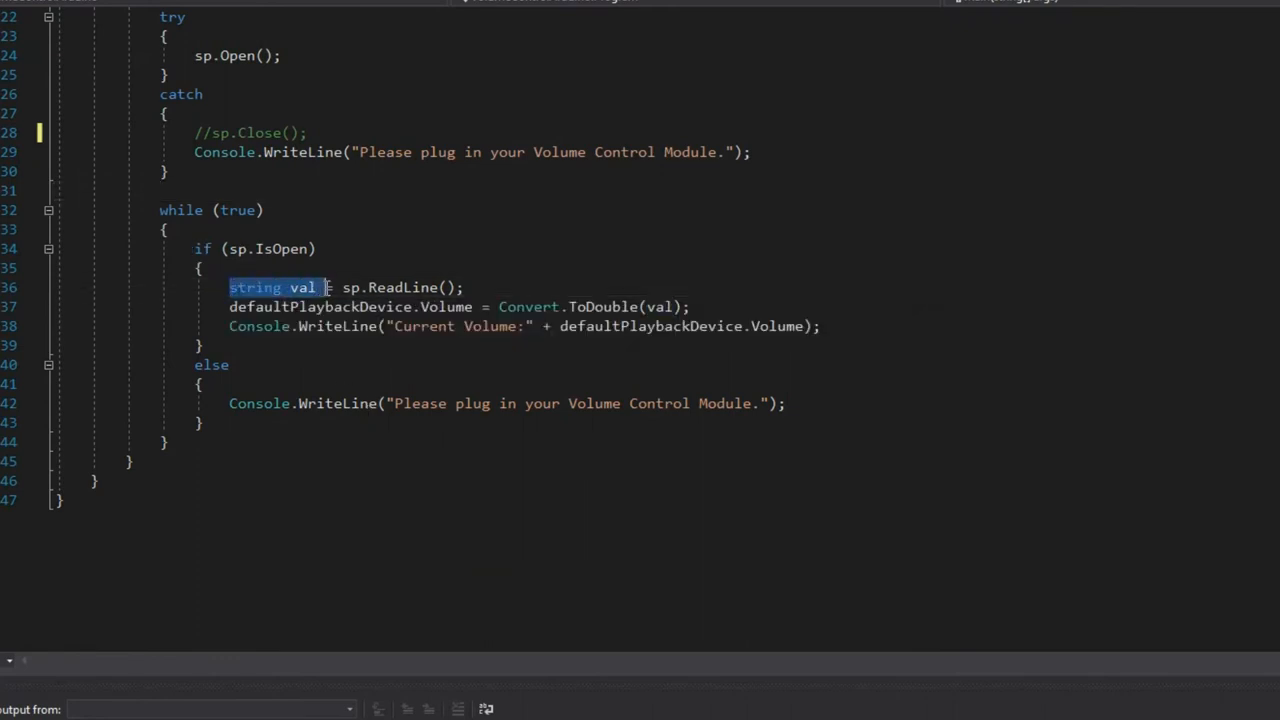
pyautogui.click(464, 288)
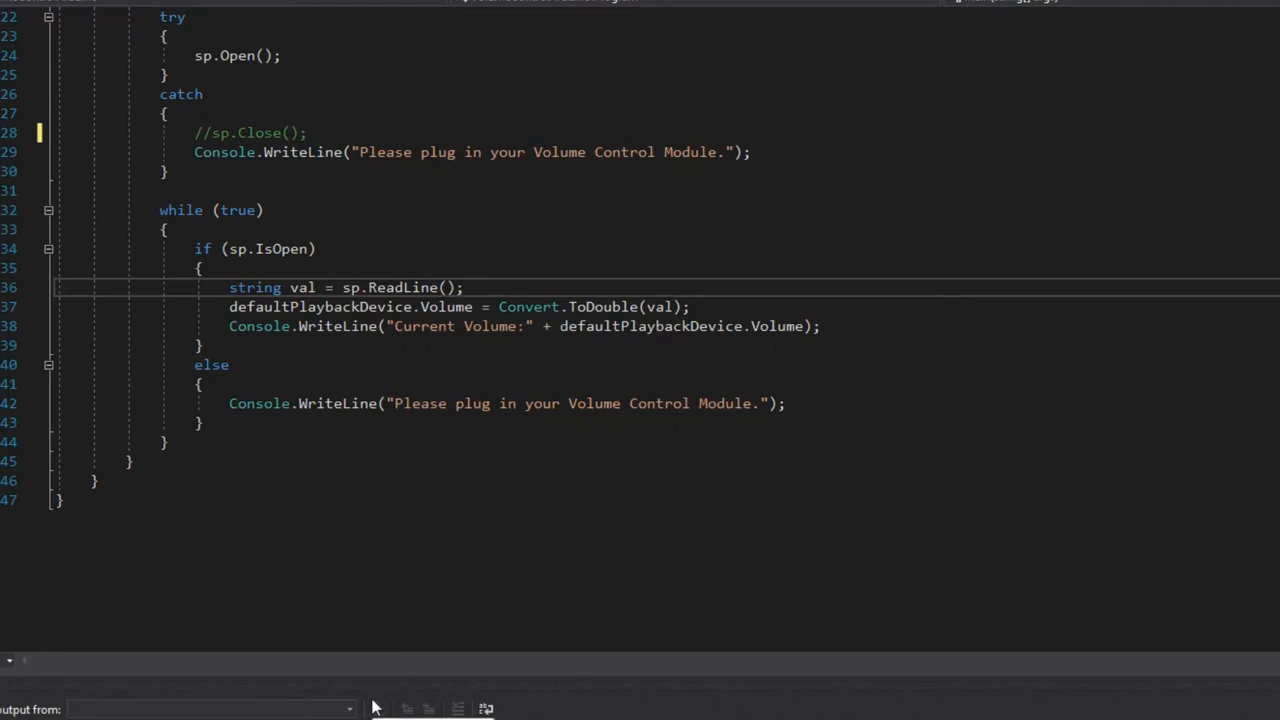
pyautogui.moveTo(568, 452)
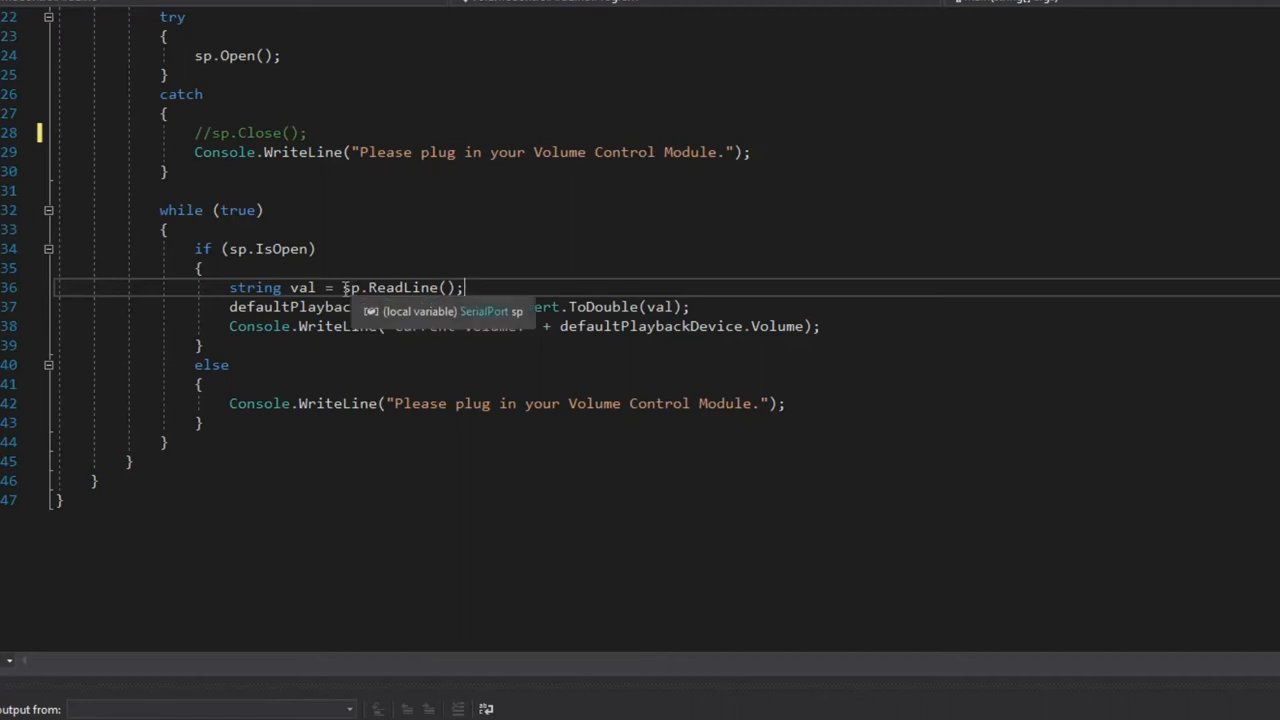
pyautogui.moveTo(256, 288)
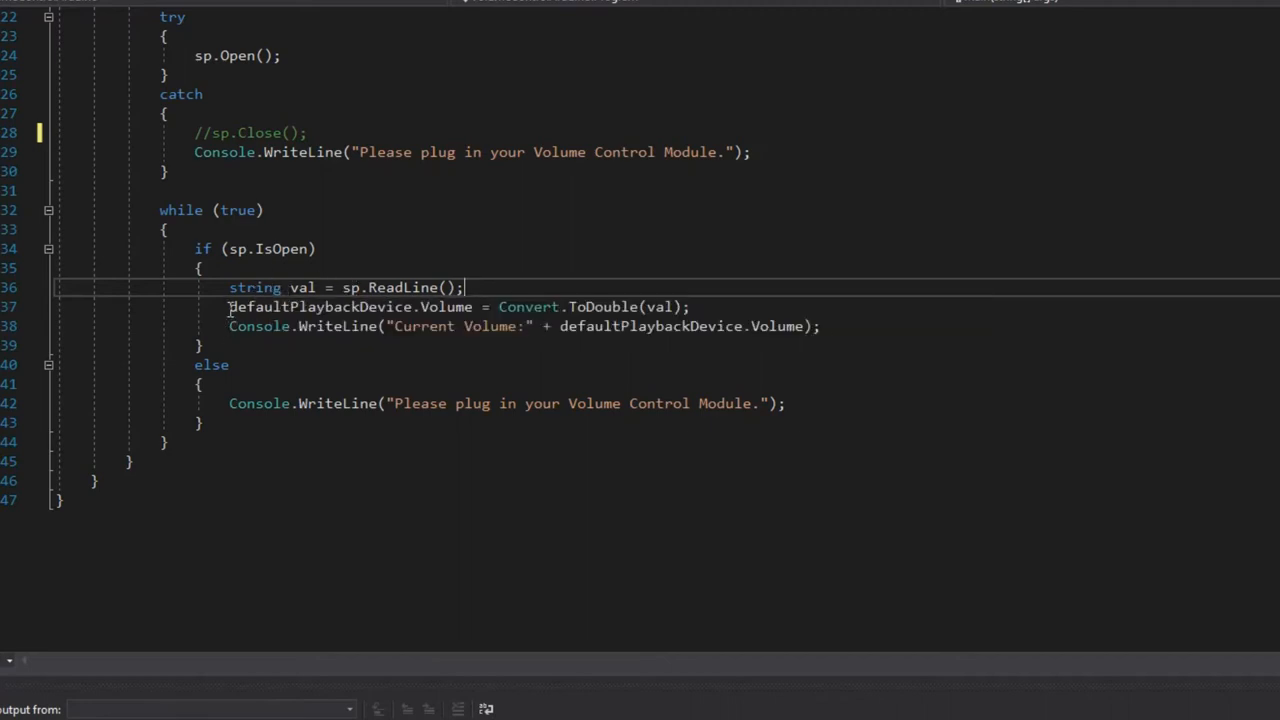
pyautogui.doubleClick(316, 308)
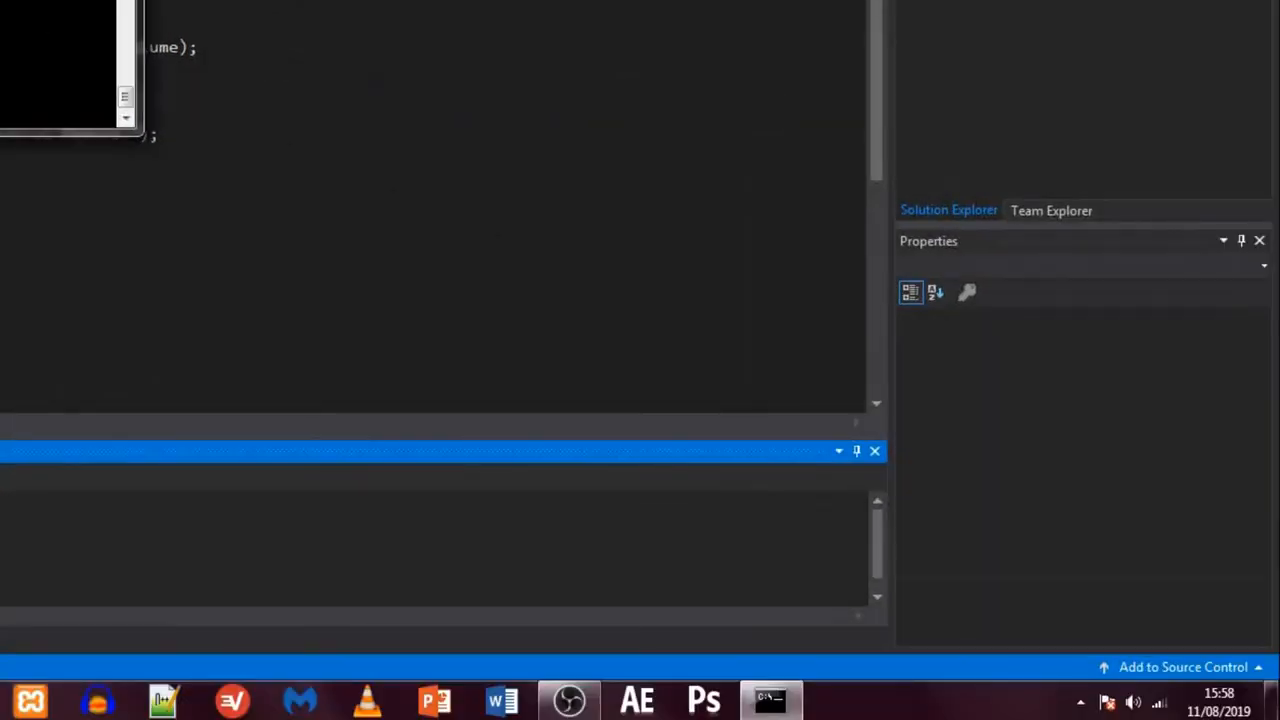
# Show the speaker volume flyout and watch the level move as the potentiometer turns
pyautogui.click(1132, 702)
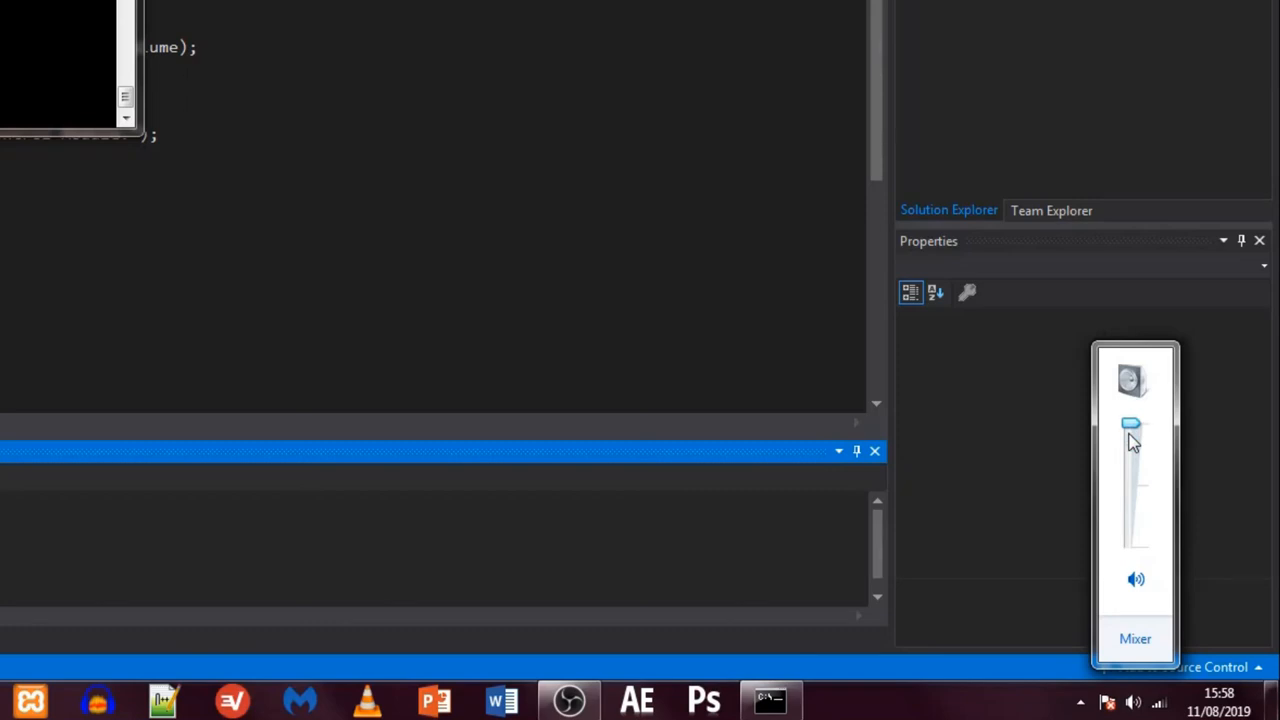
pyautogui.moveTo(1130, 424); pyautogui.dragTo(1130, 486)
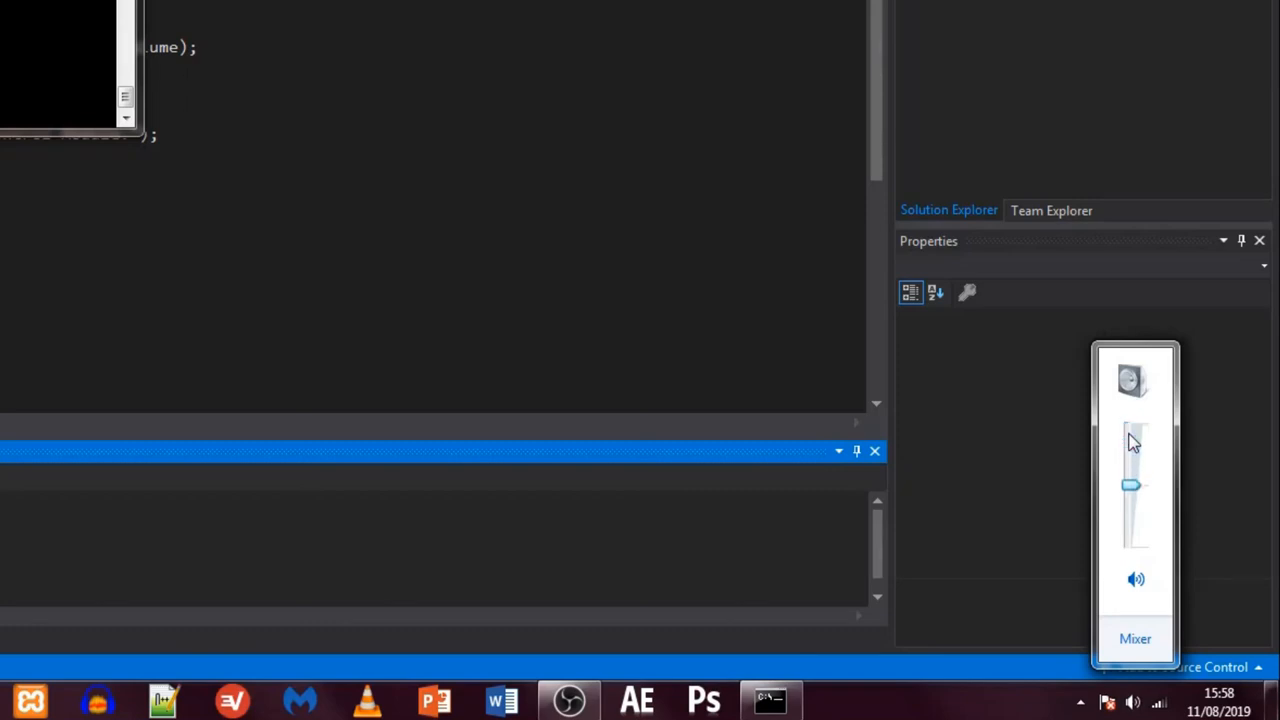
pyautogui.moveTo(1130, 486); pyautogui.dragTo(1130, 544)
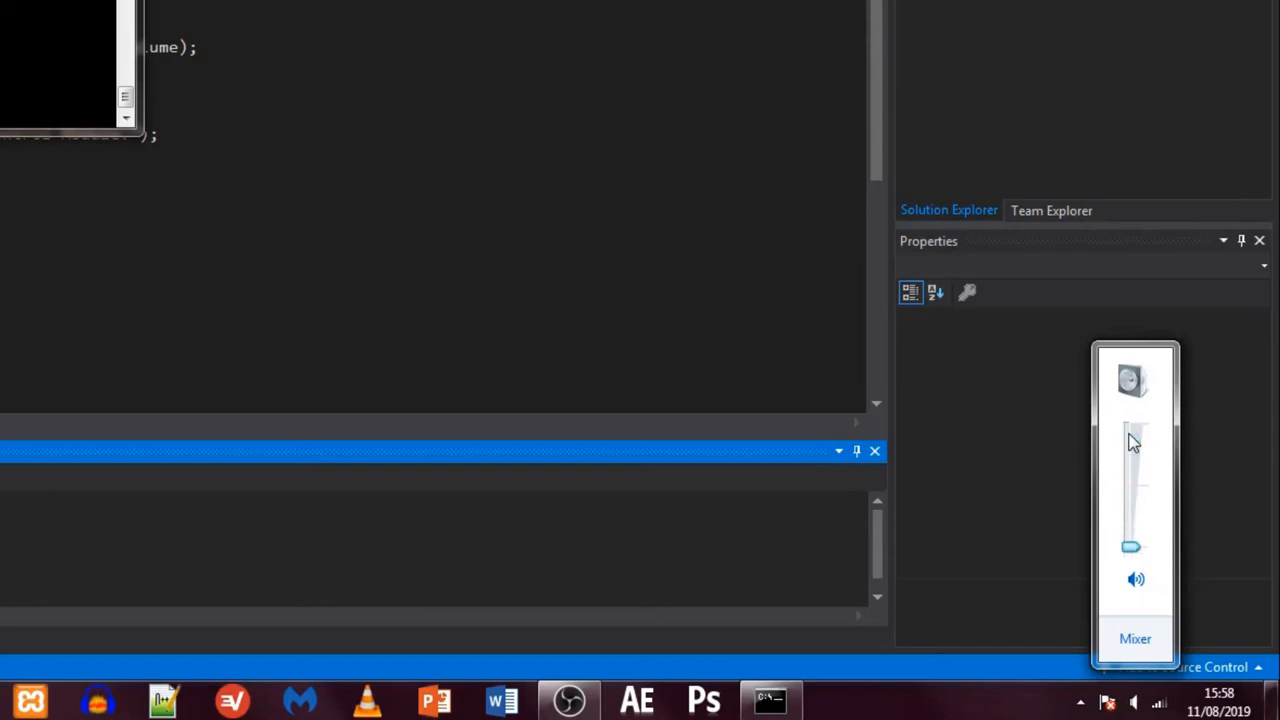
pyautogui.moveTo(1130, 548); pyautogui.dragTo(1130, 512)
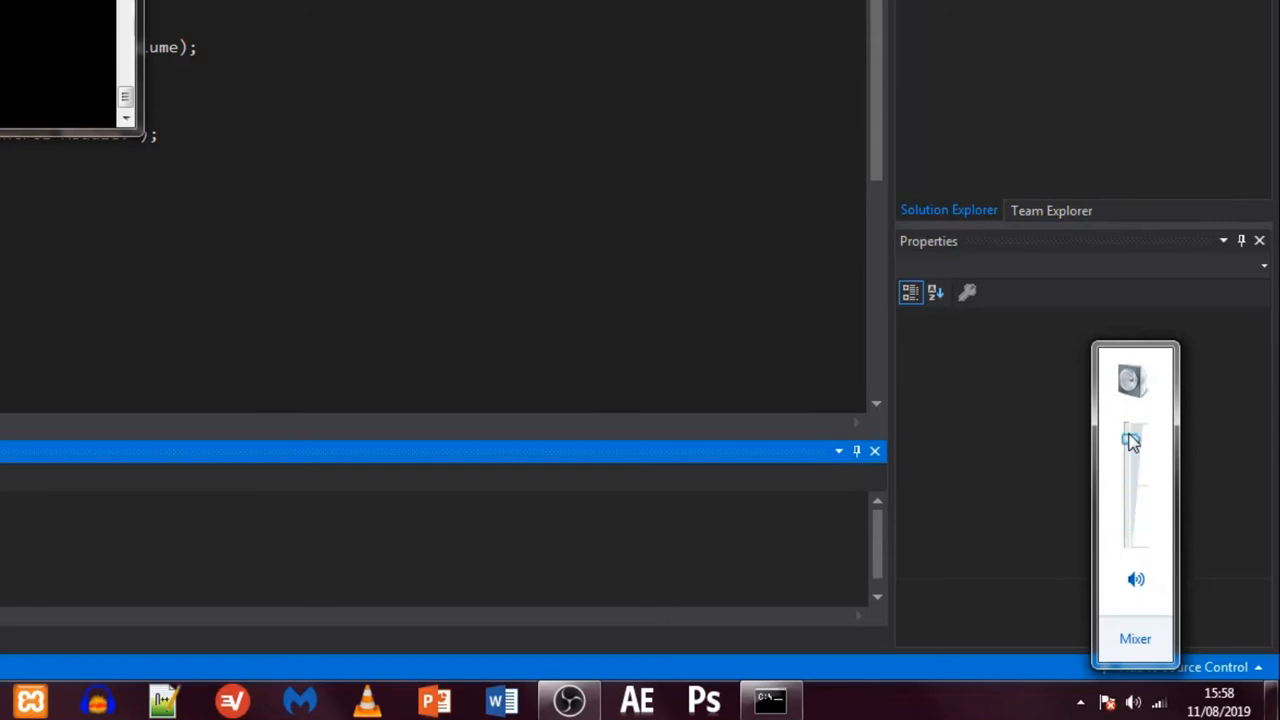
pyautogui.moveTo(1132, 440); pyautogui.dragTo(1132, 472)
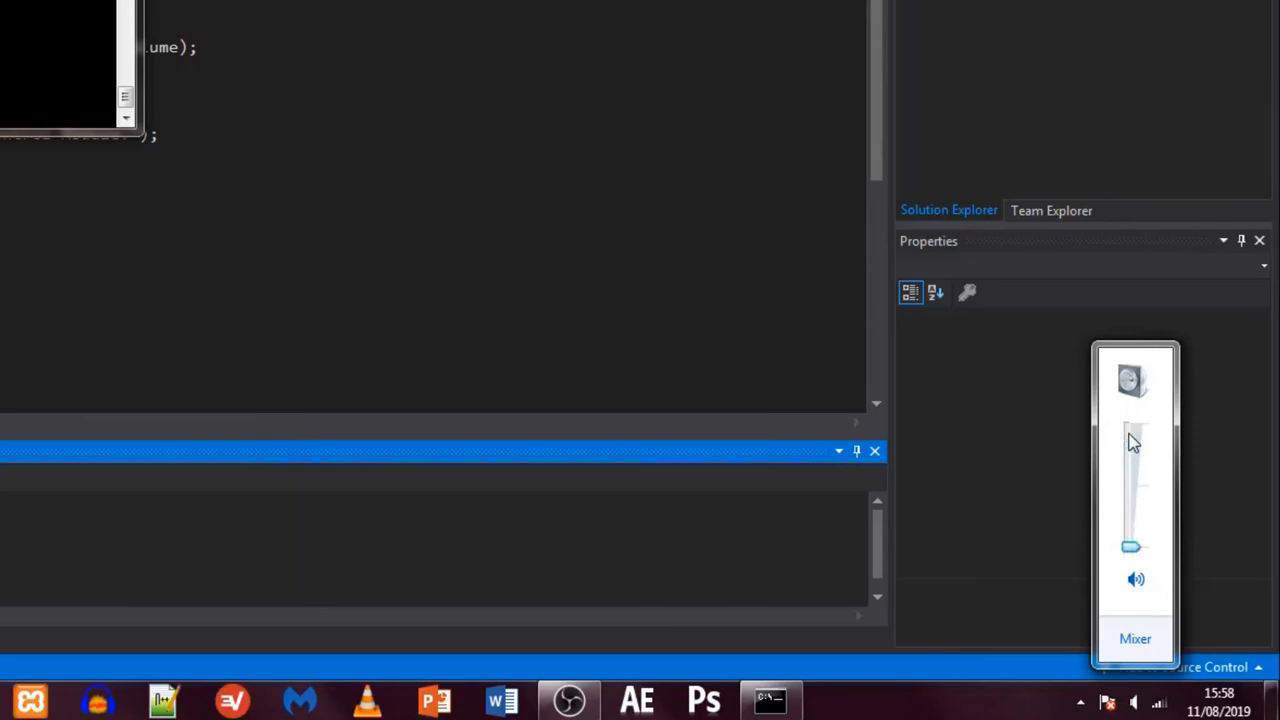
pyautogui.moveTo(1130, 546); pyautogui.dragTo(1130, 424)
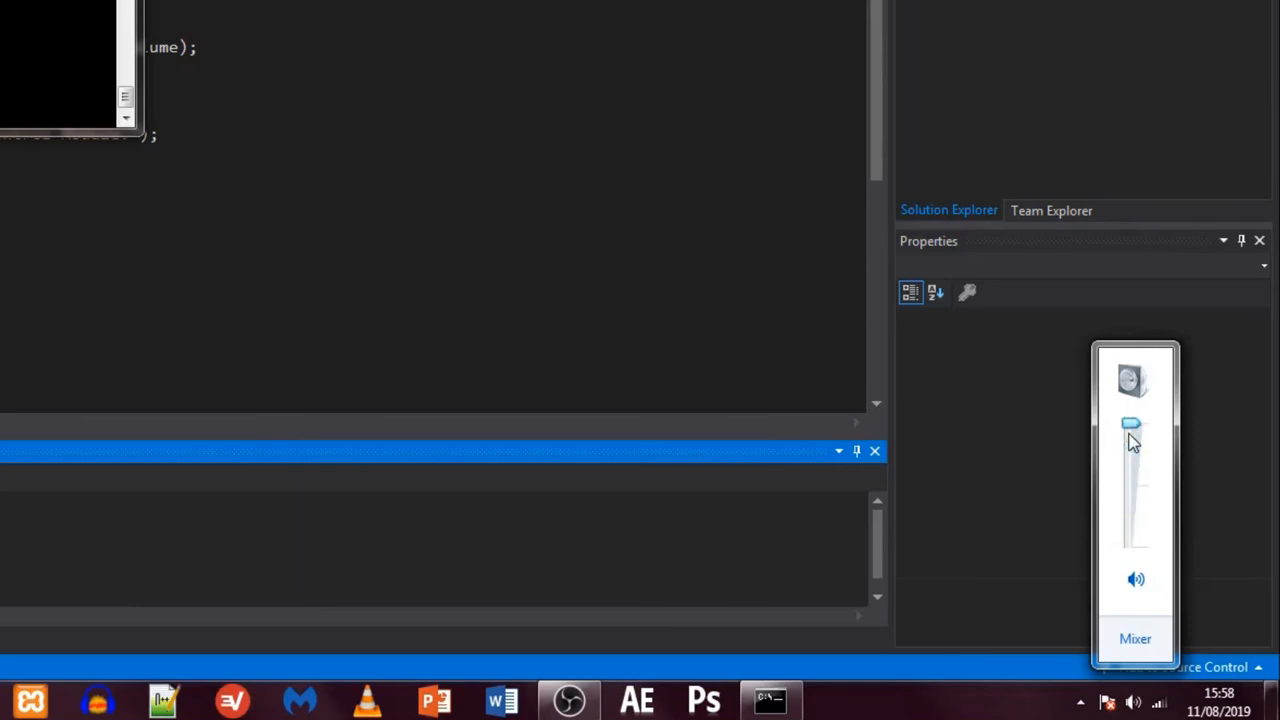